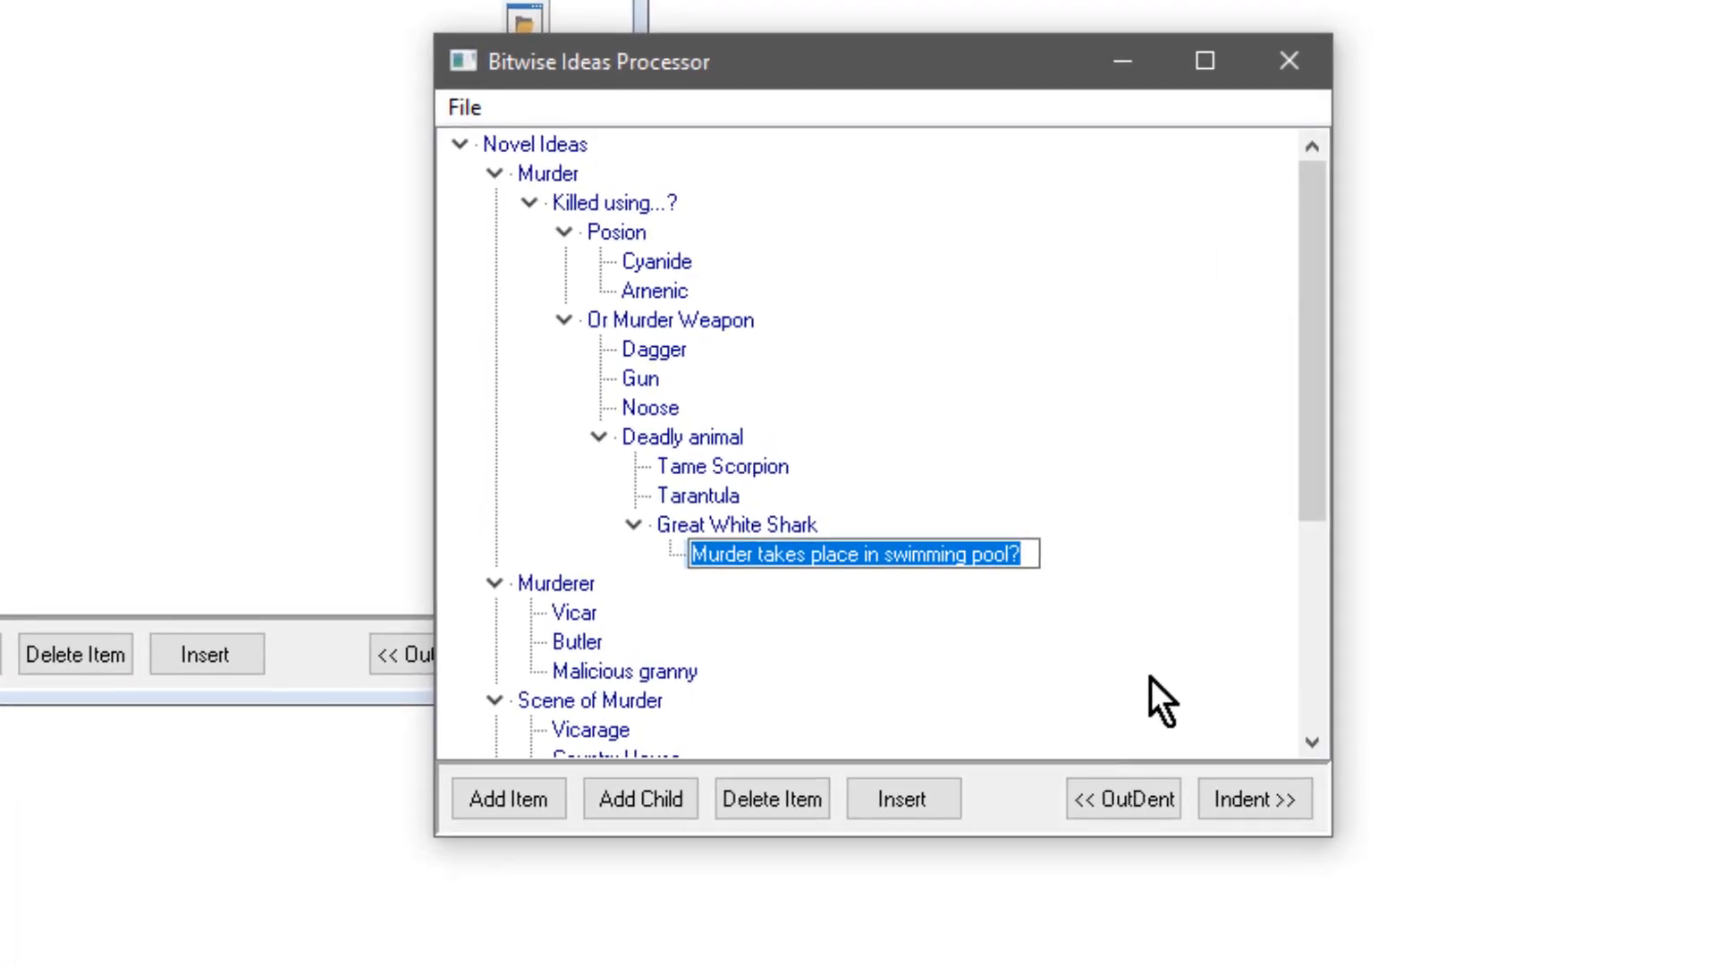
# Outdent the swimming-pool idea one level, then indent it back one level.
pyautogui.click(1121, 799)
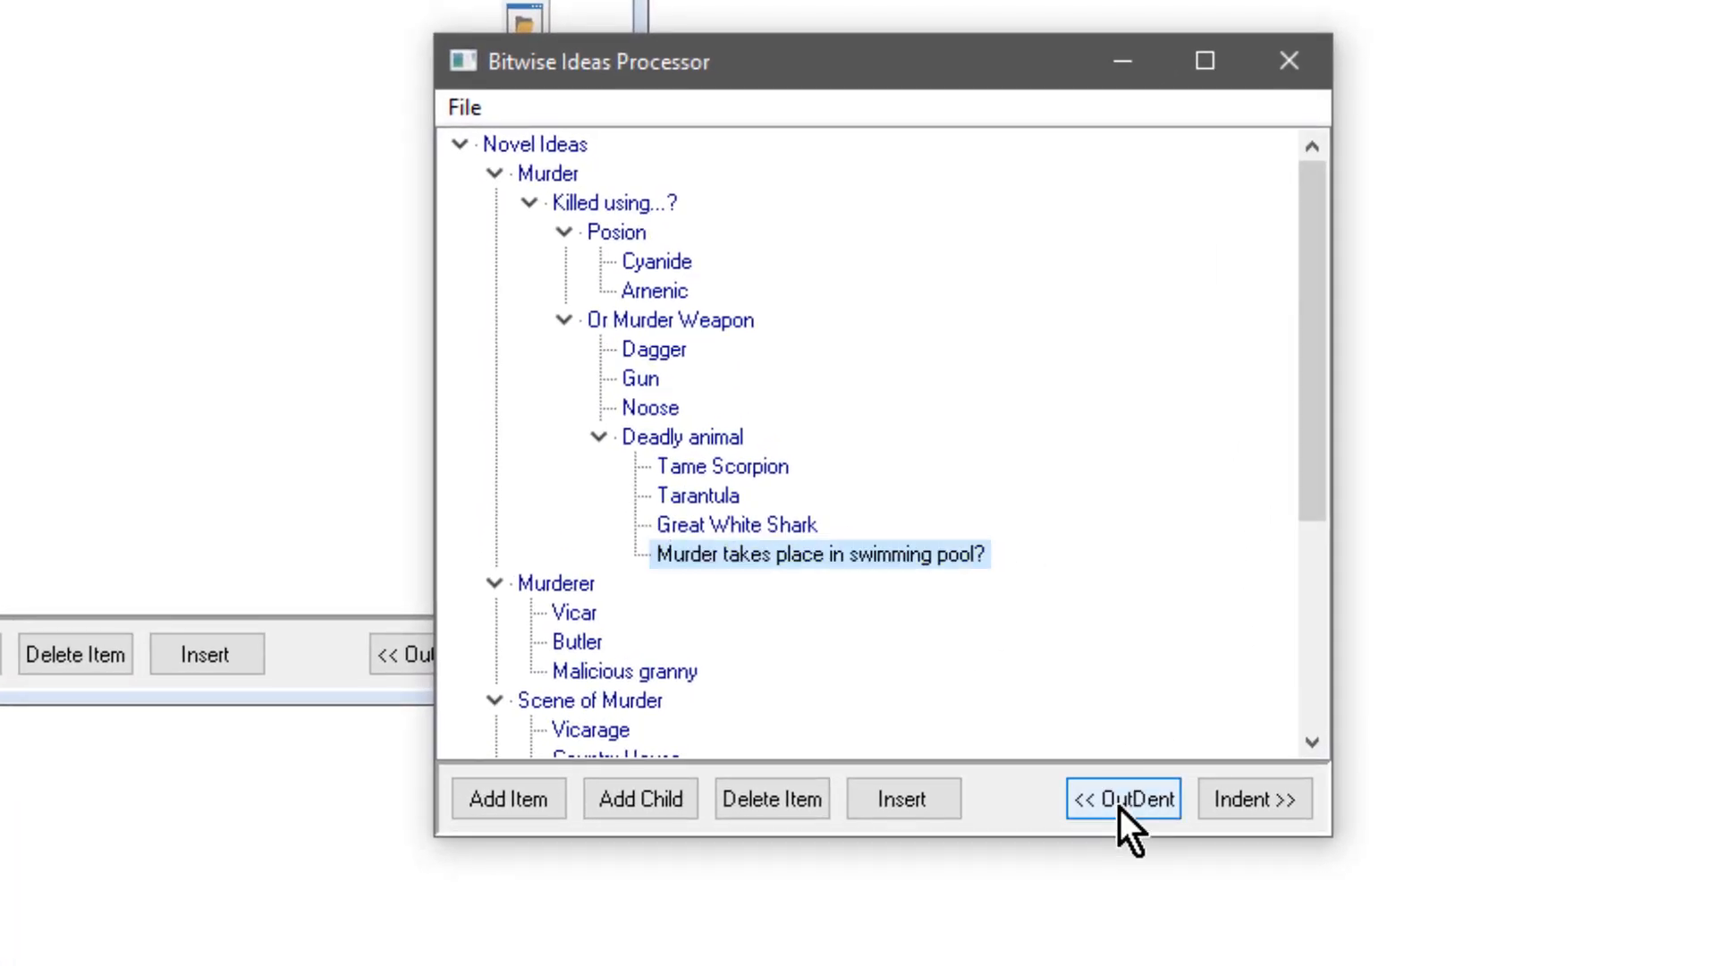
pyautogui.click(1122, 799)
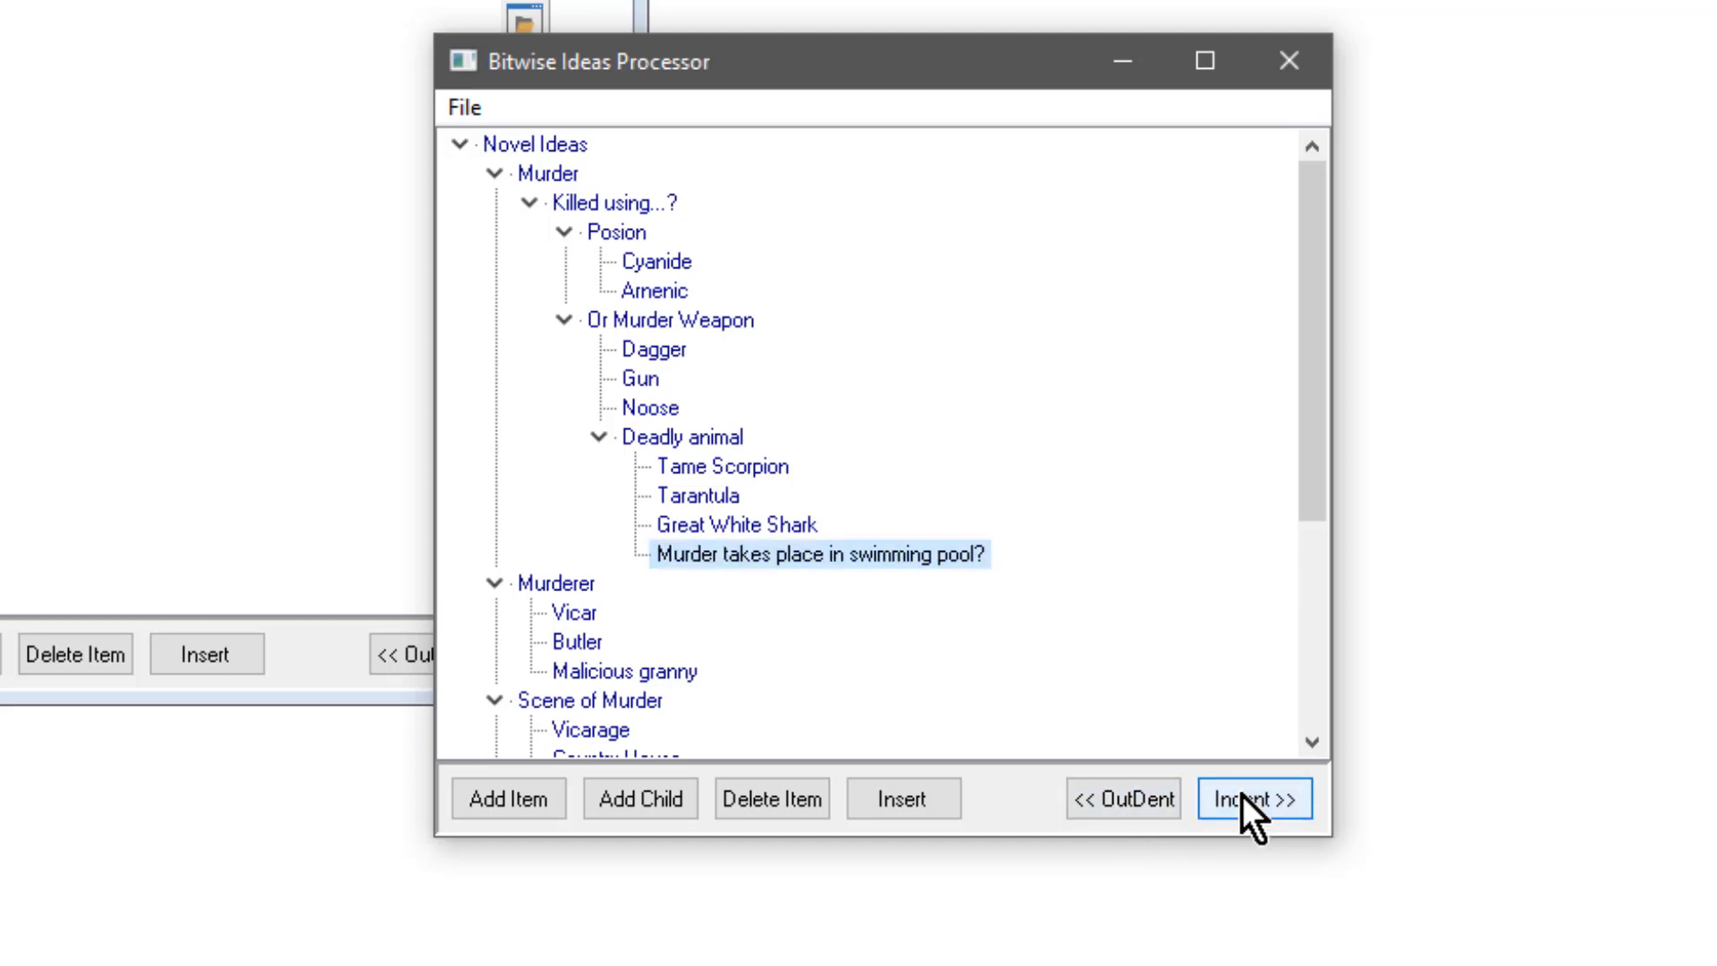
pyautogui.click(1254, 799)
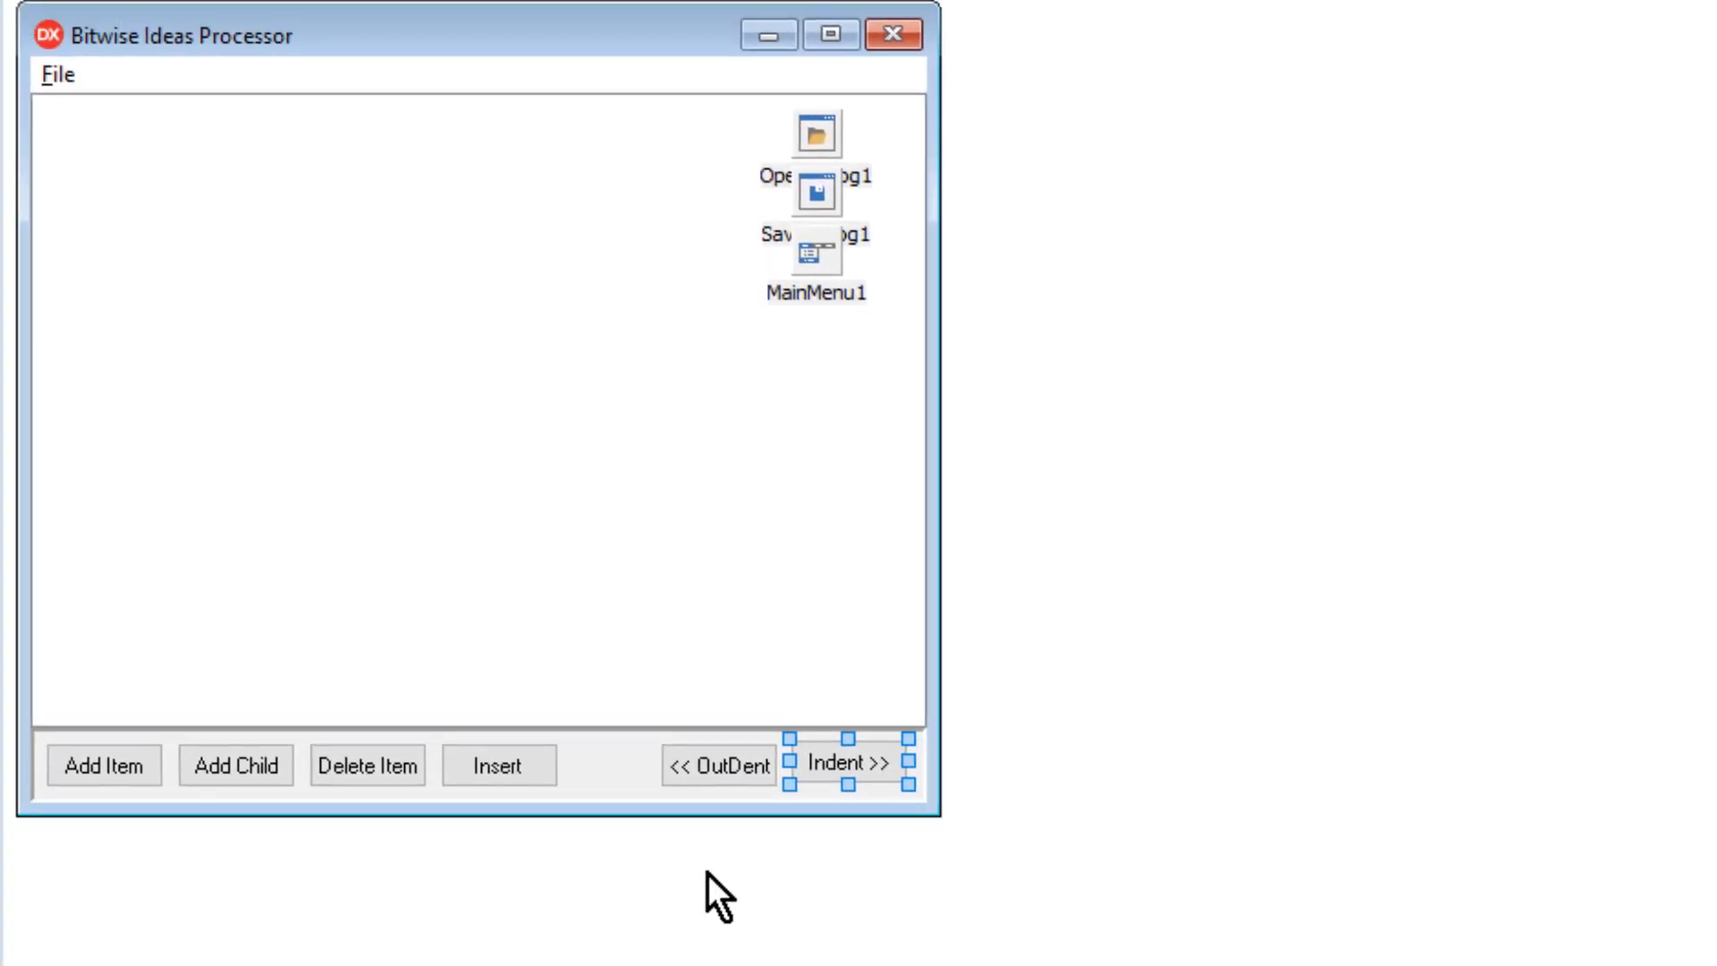
pyautogui.moveTo(721, 766)
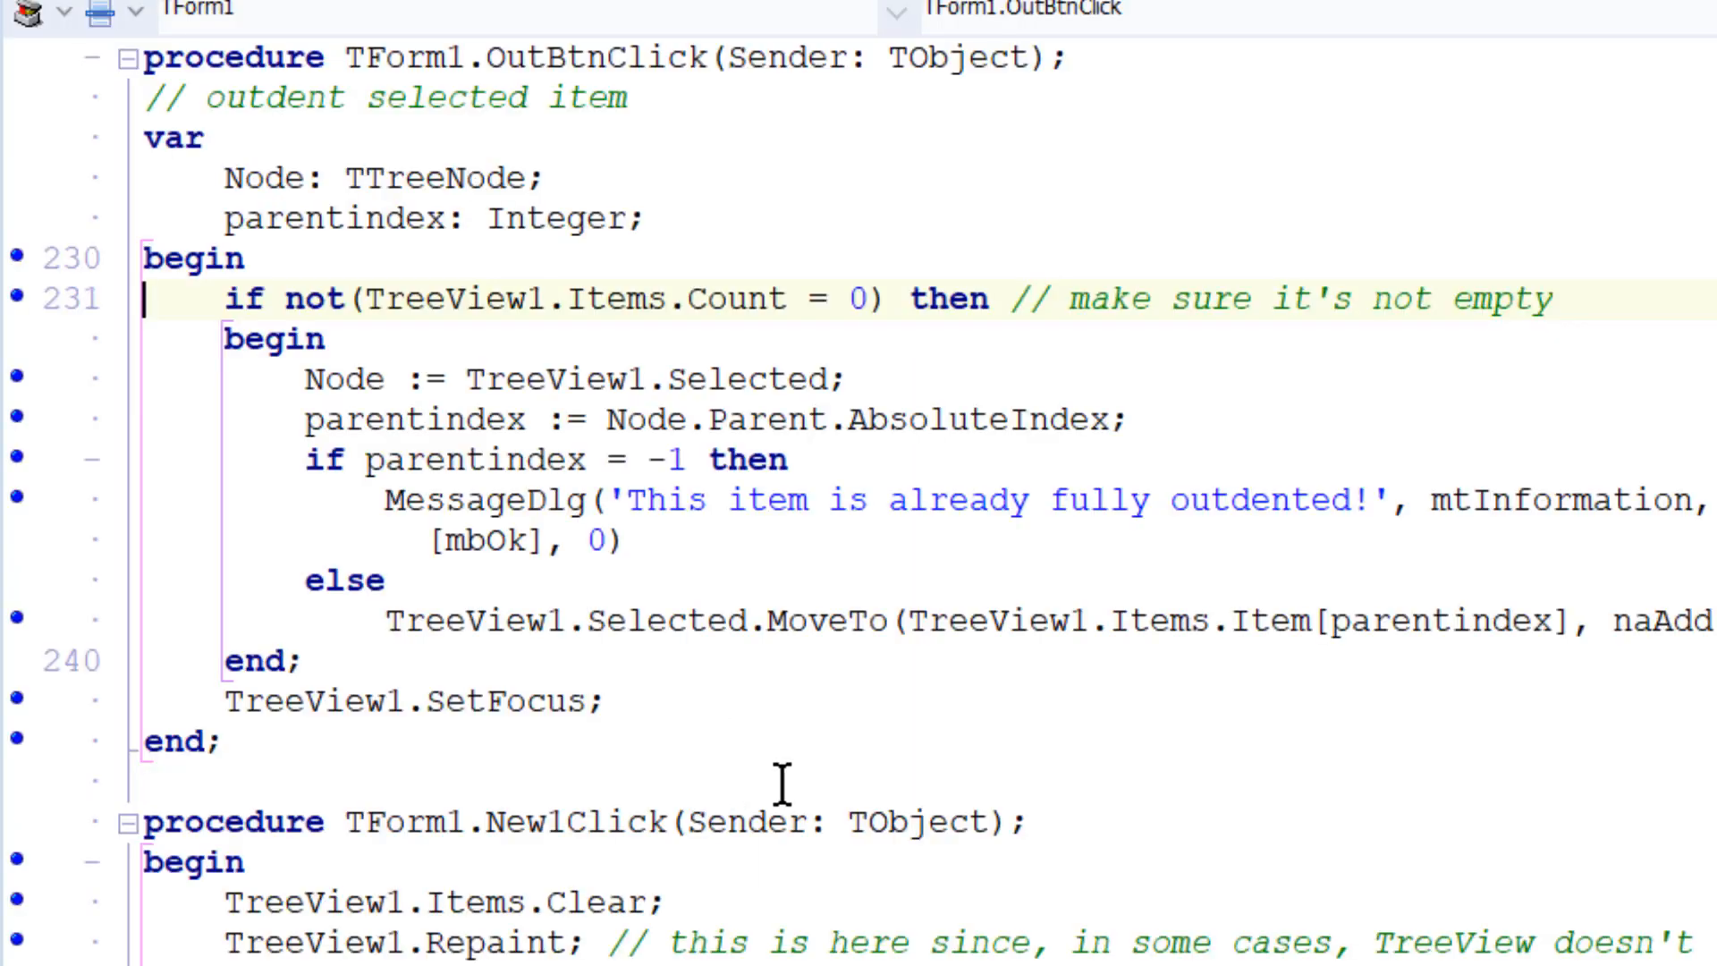
# Highlight the naAdd attach mode and the MoveTo method in OutBtnClick's code.
pyautogui.scroll(-3)
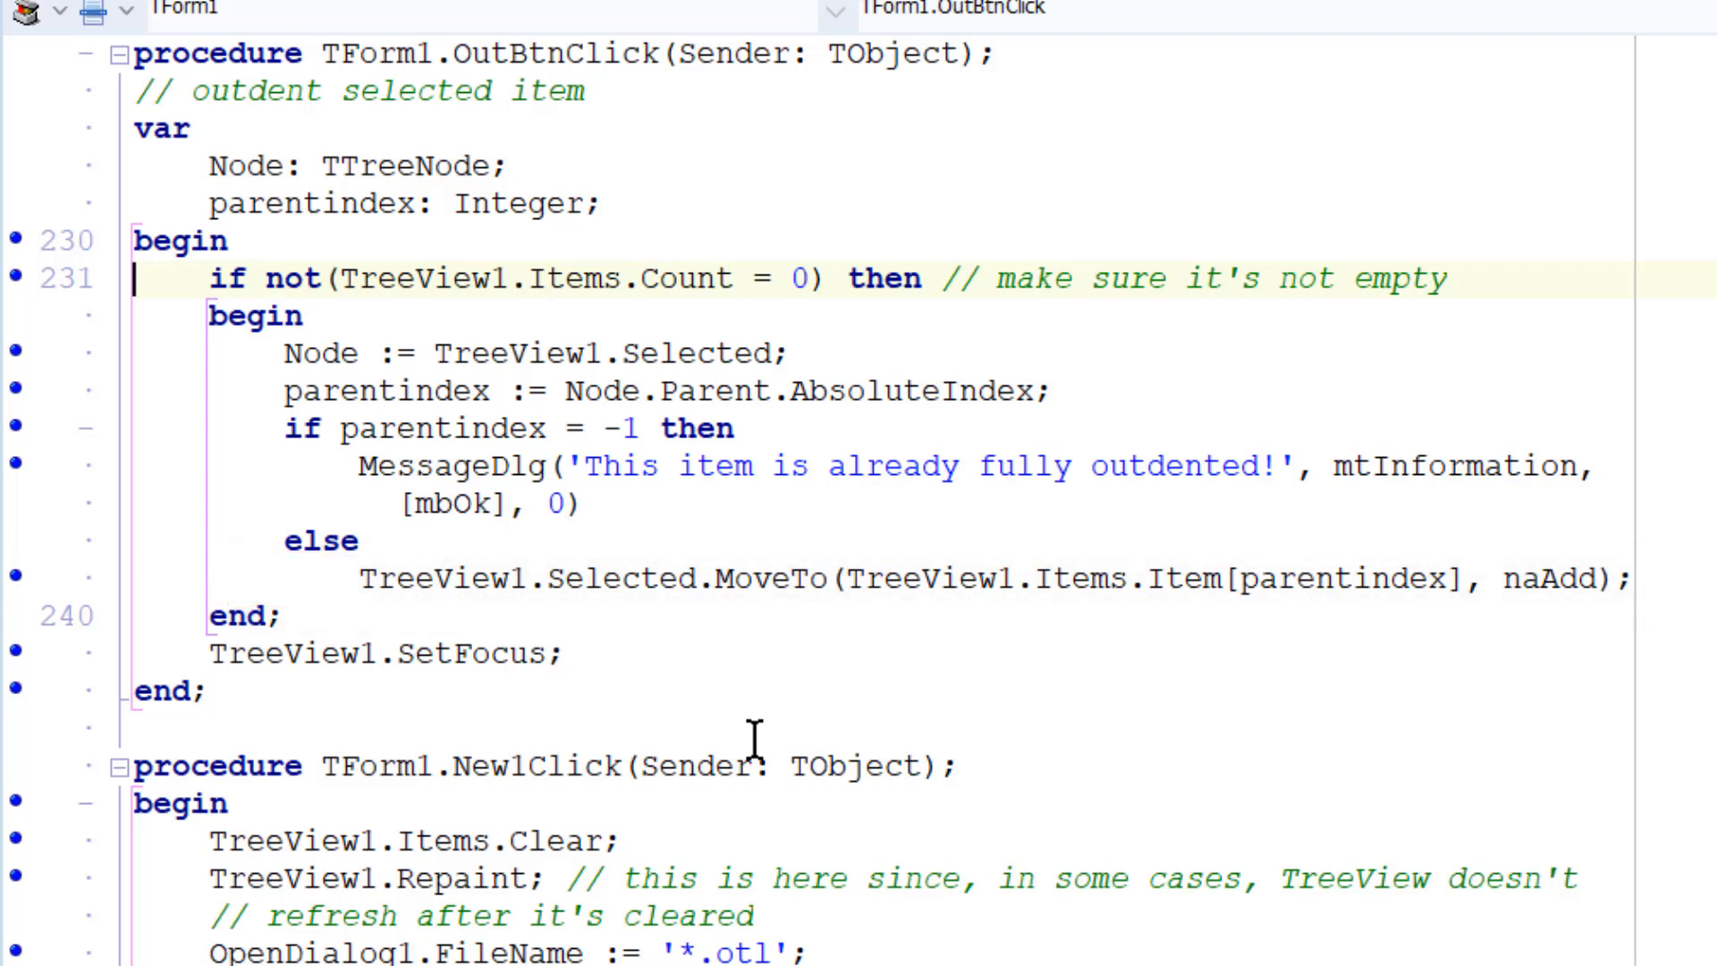
pyautogui.moveTo(747, 717)
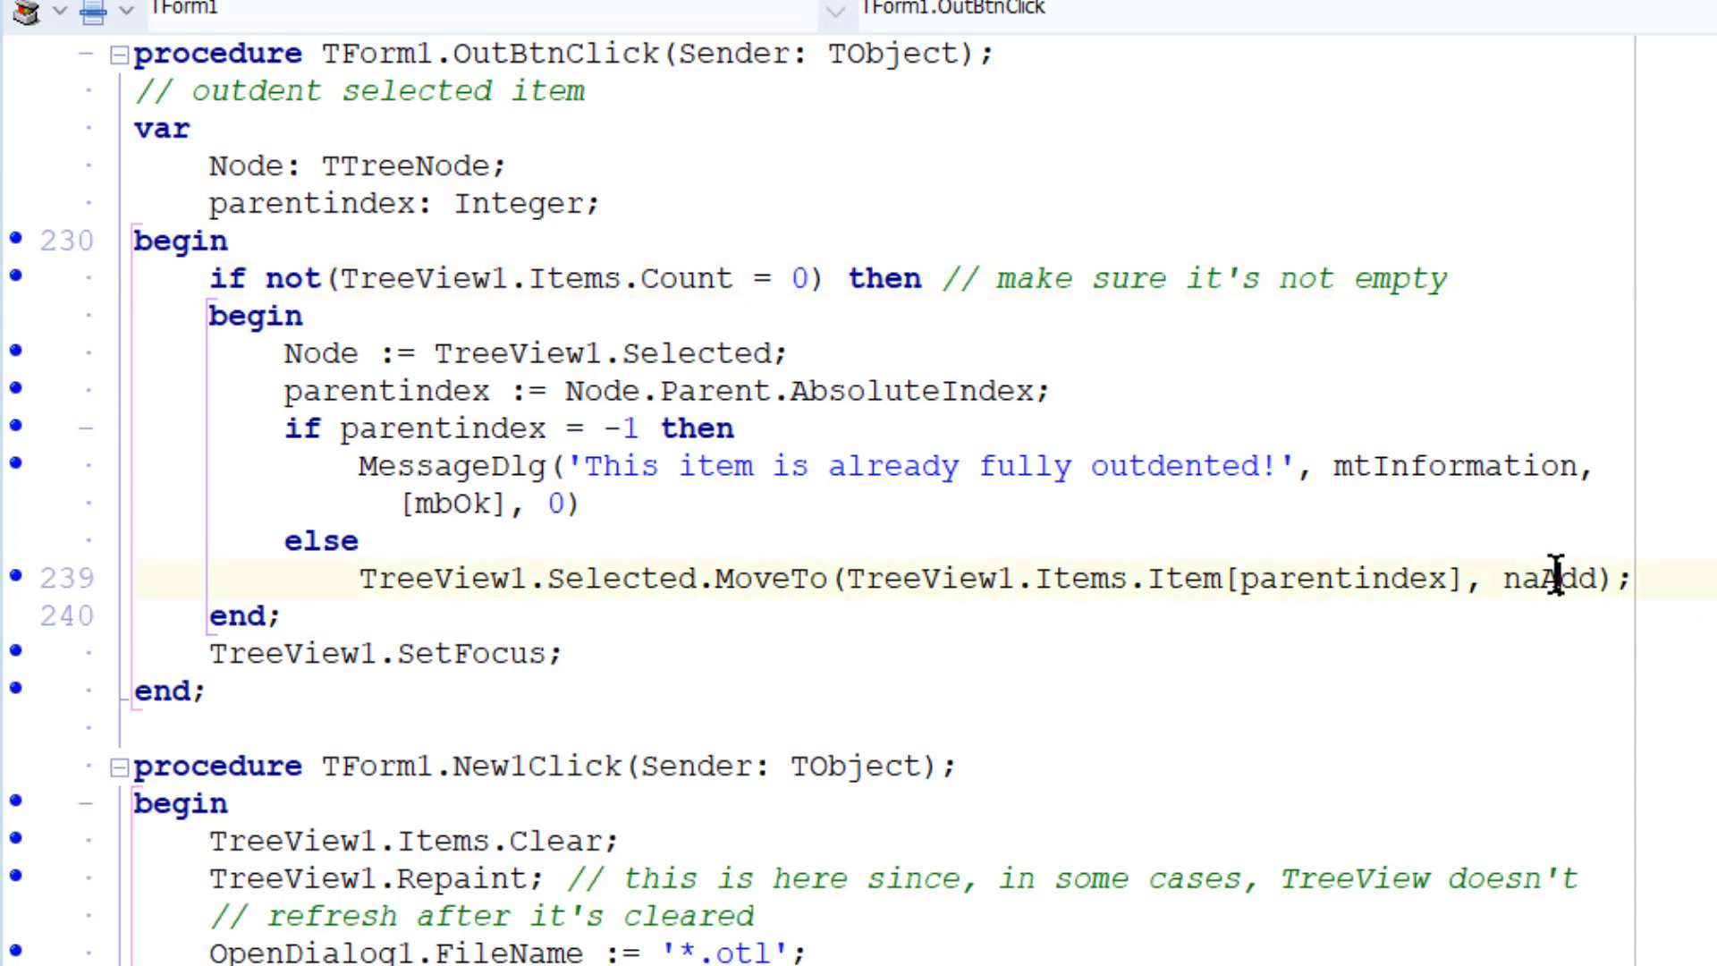
pyautogui.doubleClick(1550, 578)
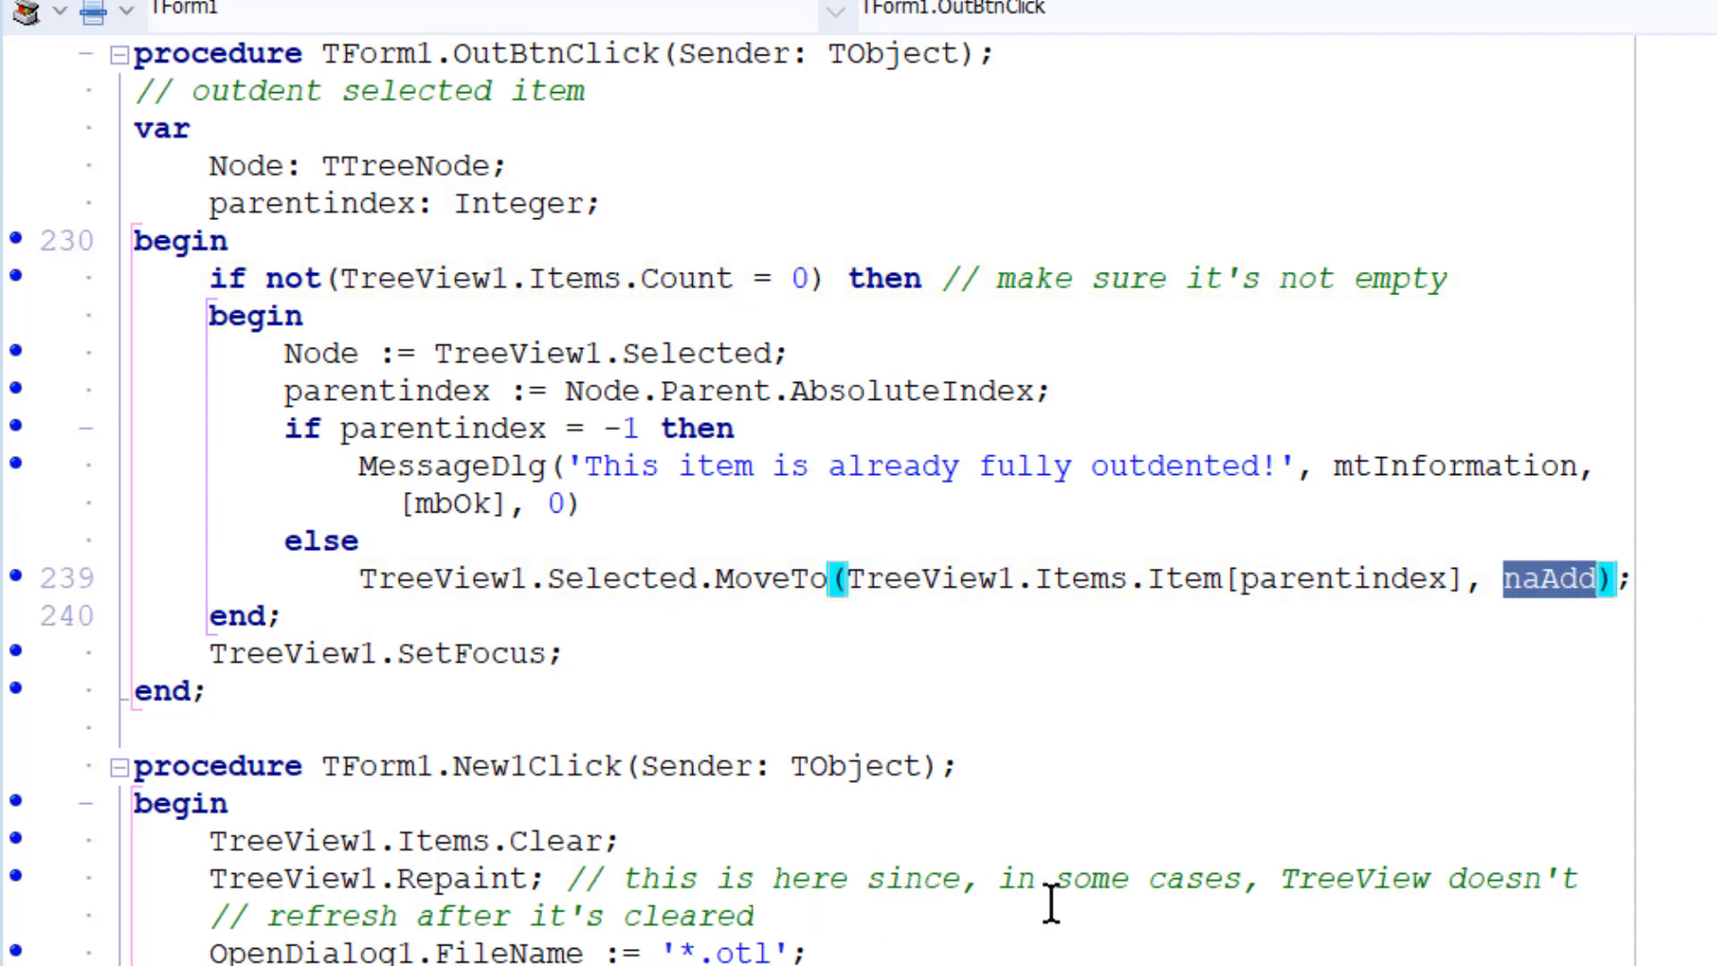
pyautogui.moveTo(1413, 849)
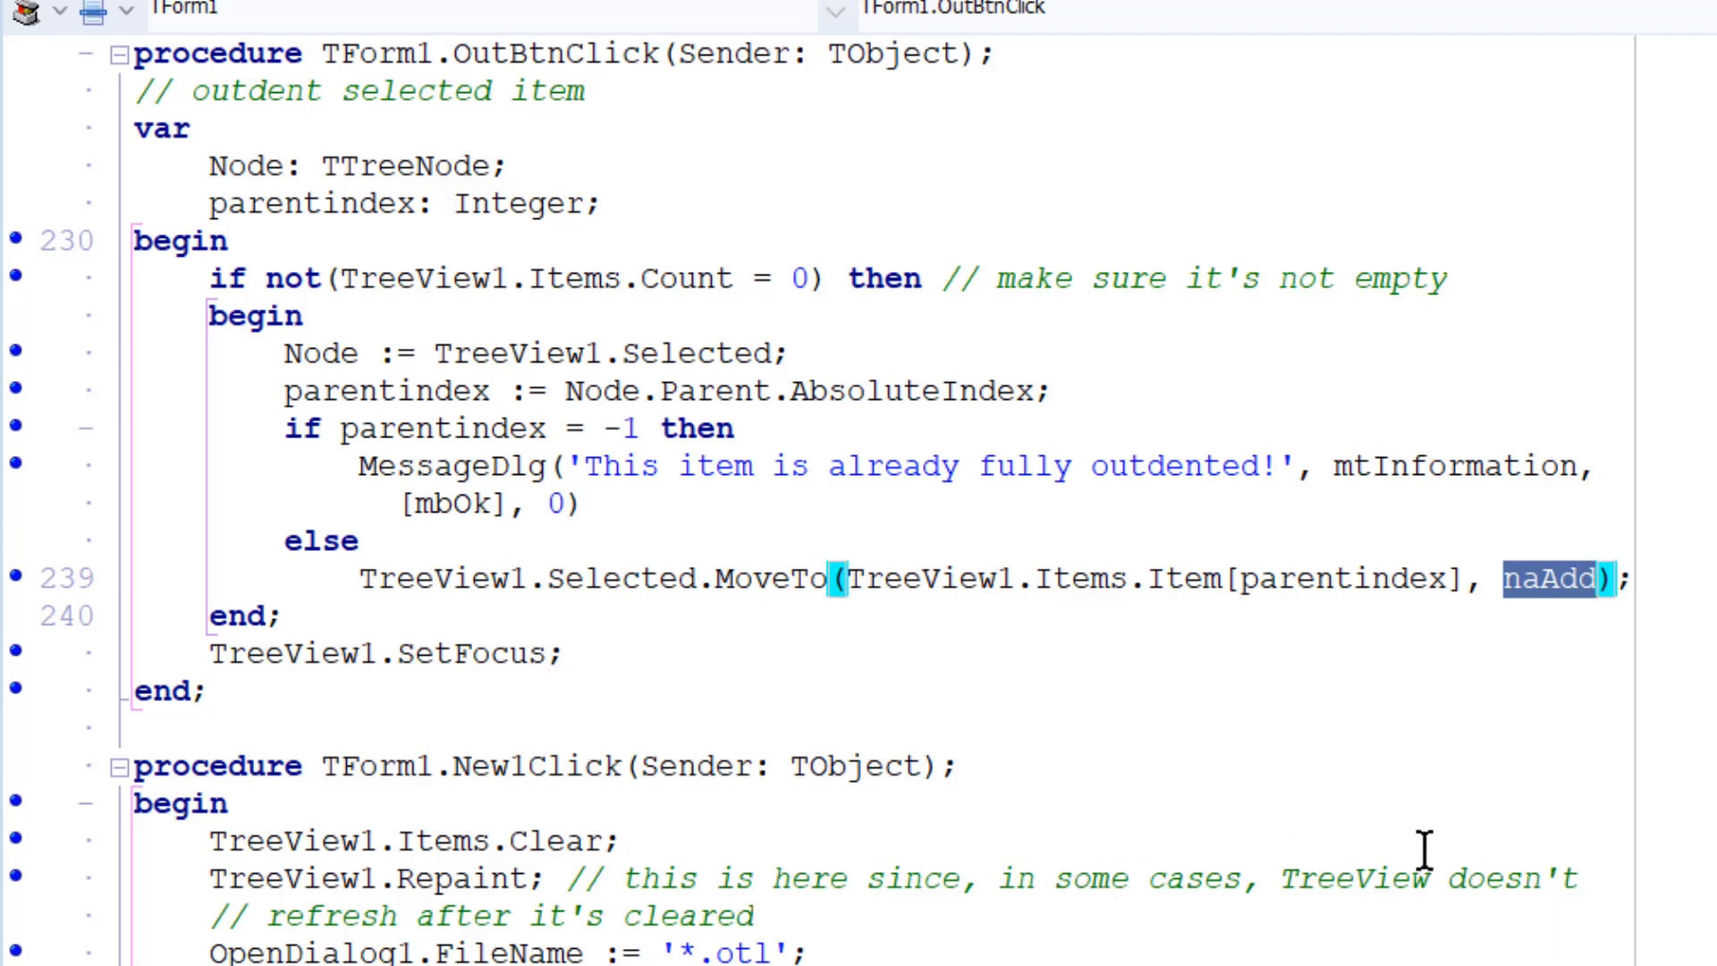
pyautogui.click(792, 582)
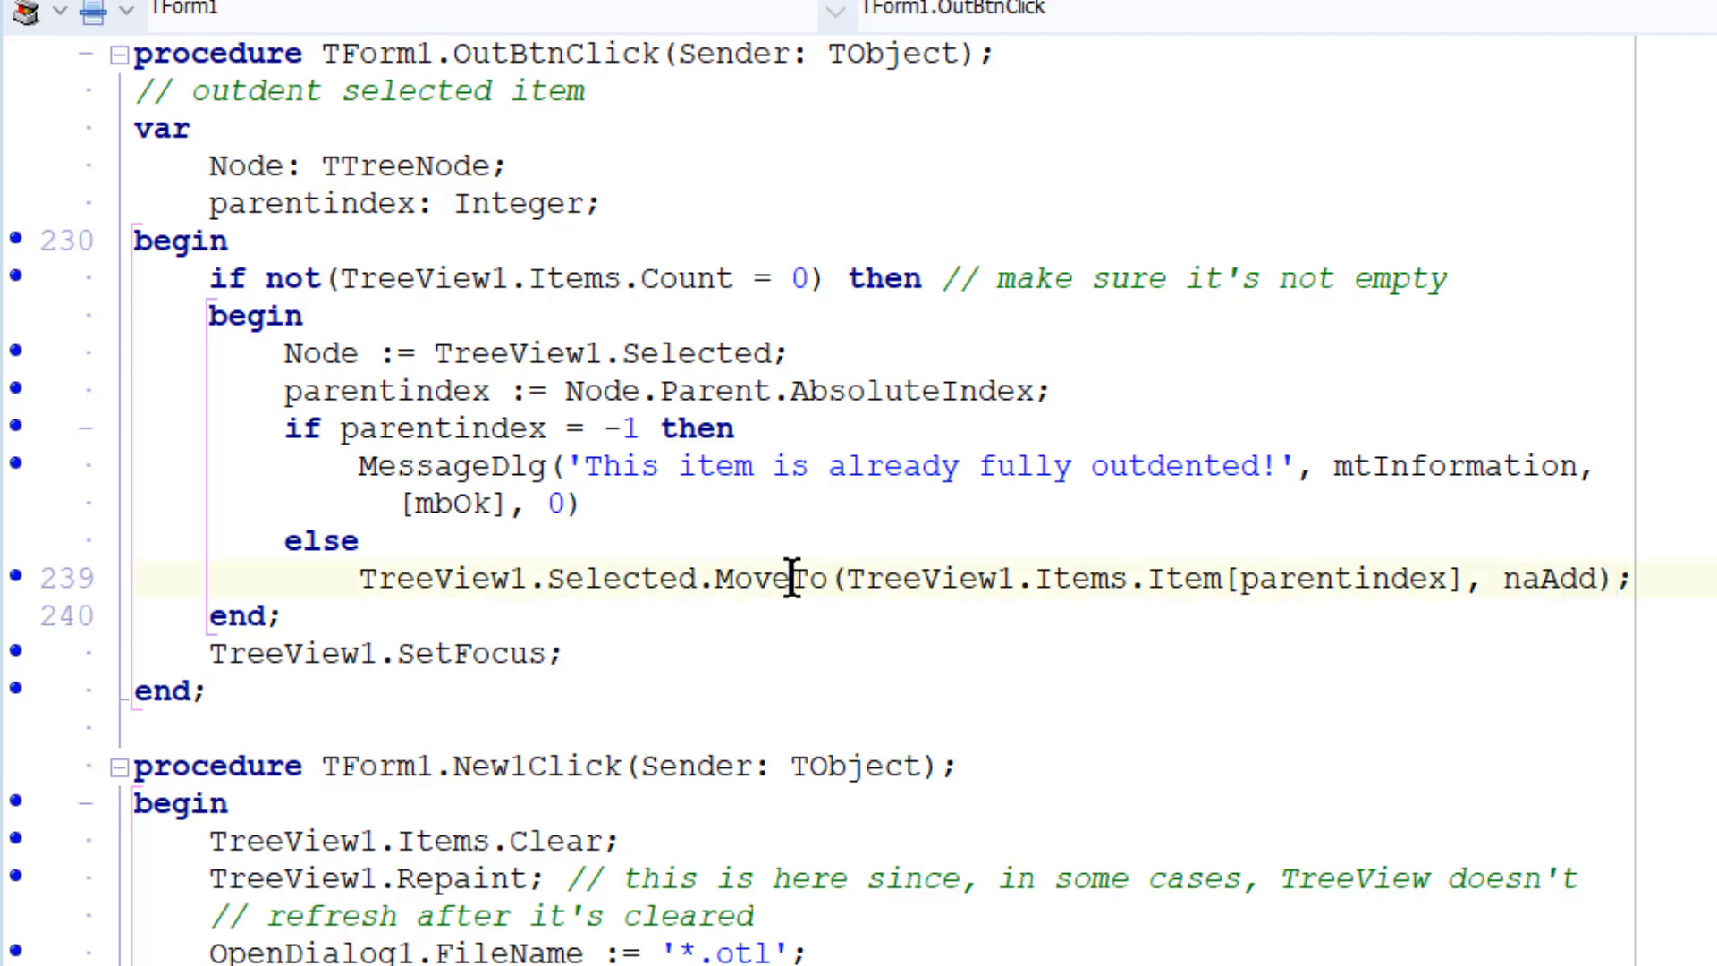
pyautogui.doubleClick(755, 580)
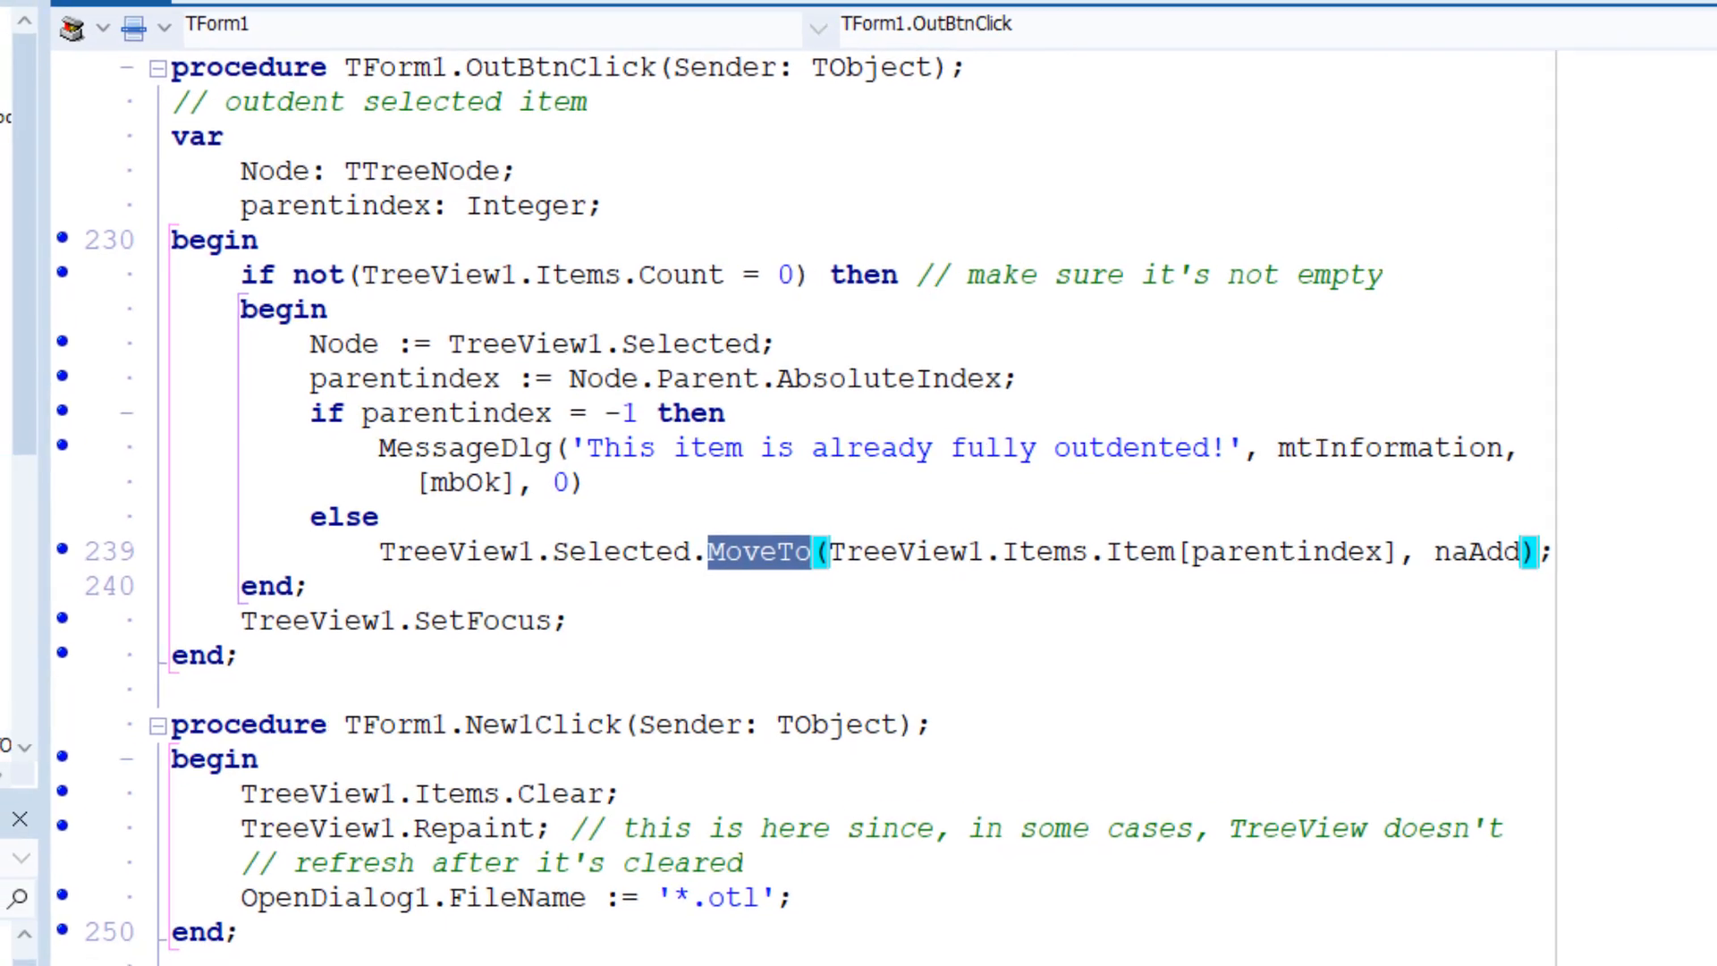
# Open the TTreeNode.MoveTo help page with F1, then minimise it.
pyautogui.press('f1')
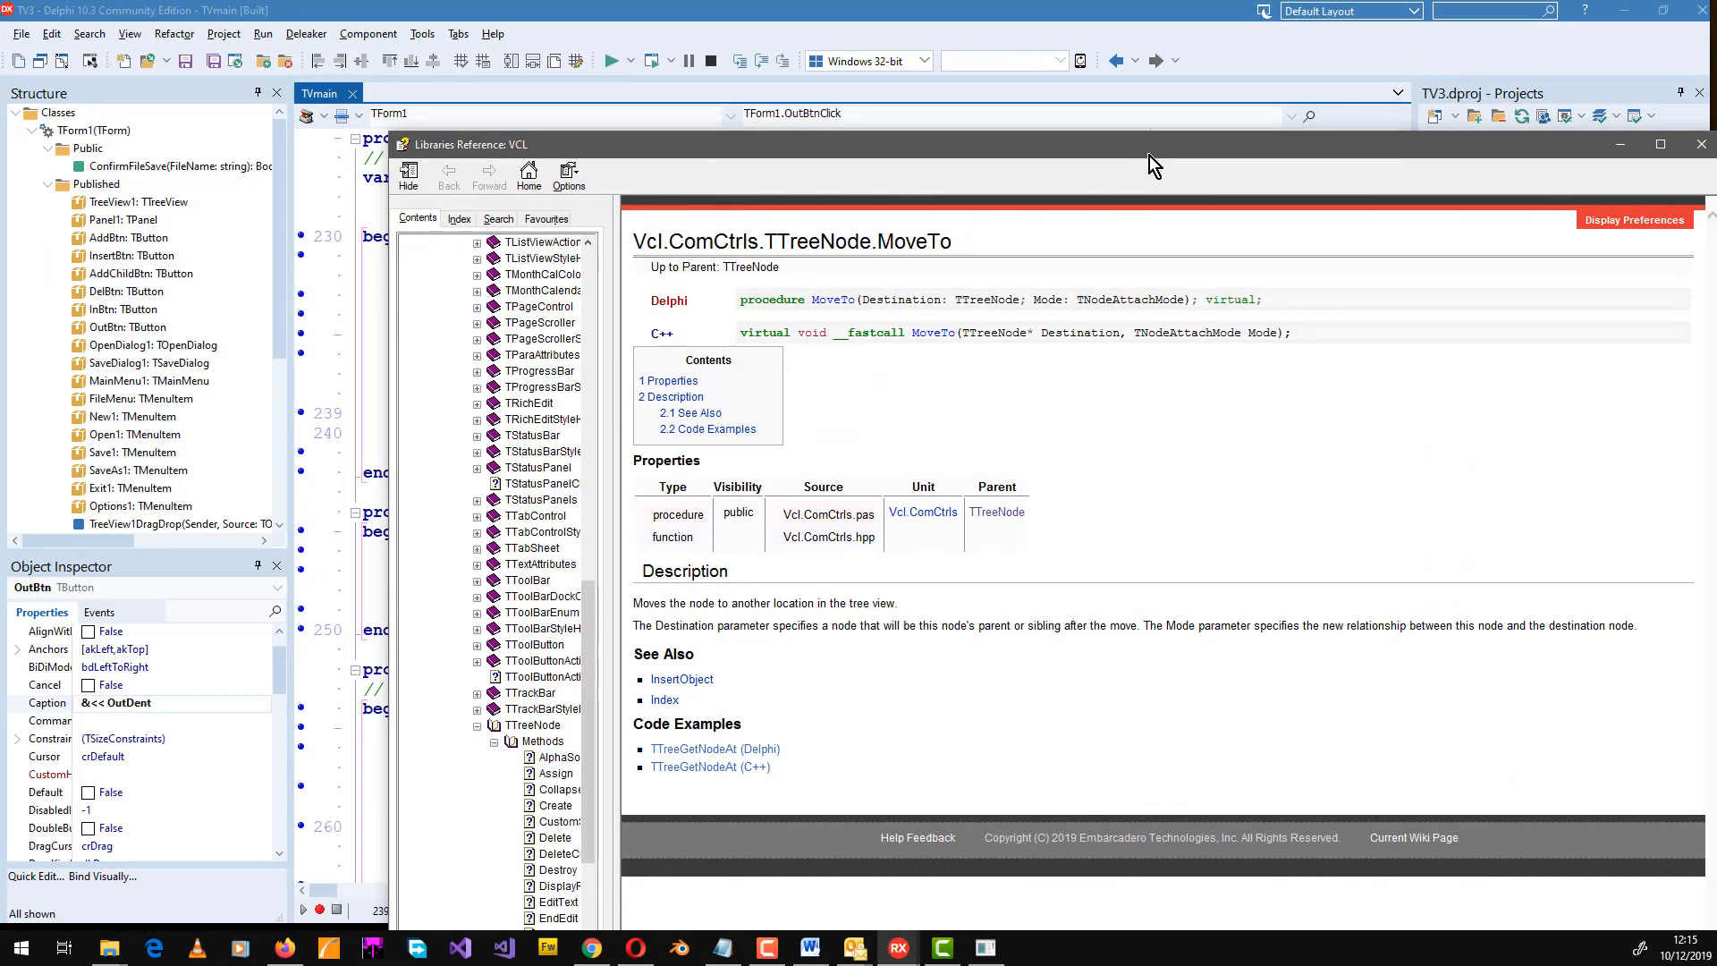
pyautogui.moveTo(1625, 146)
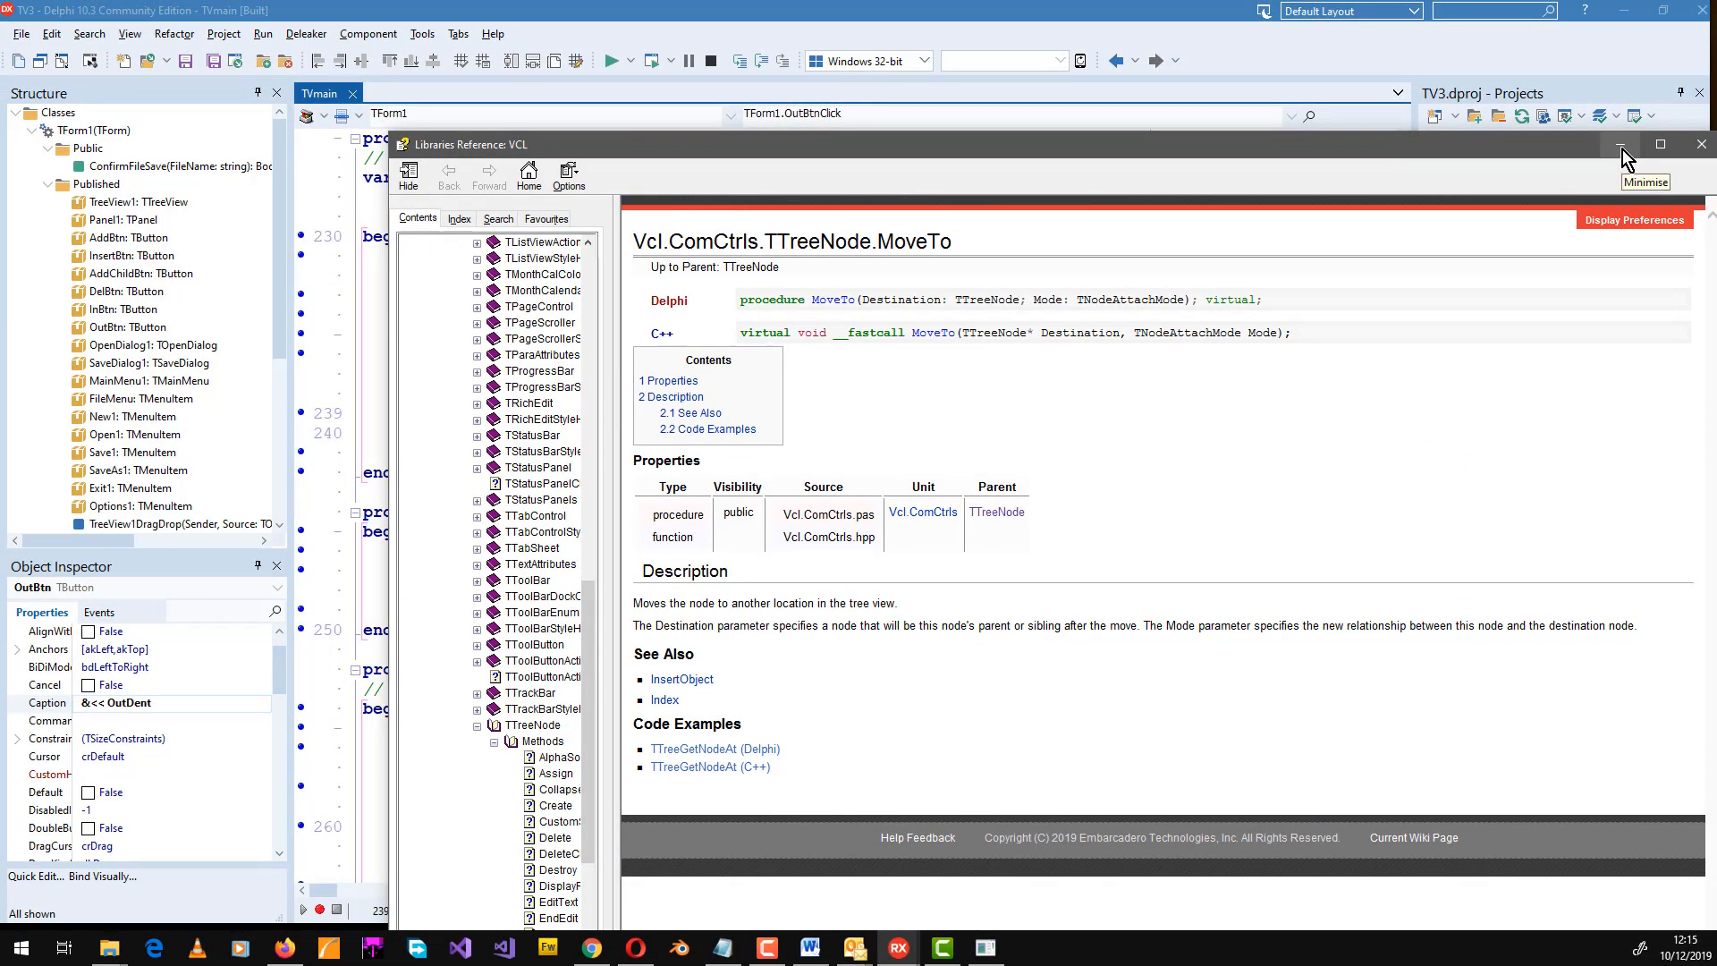
pyautogui.click(1631, 145)
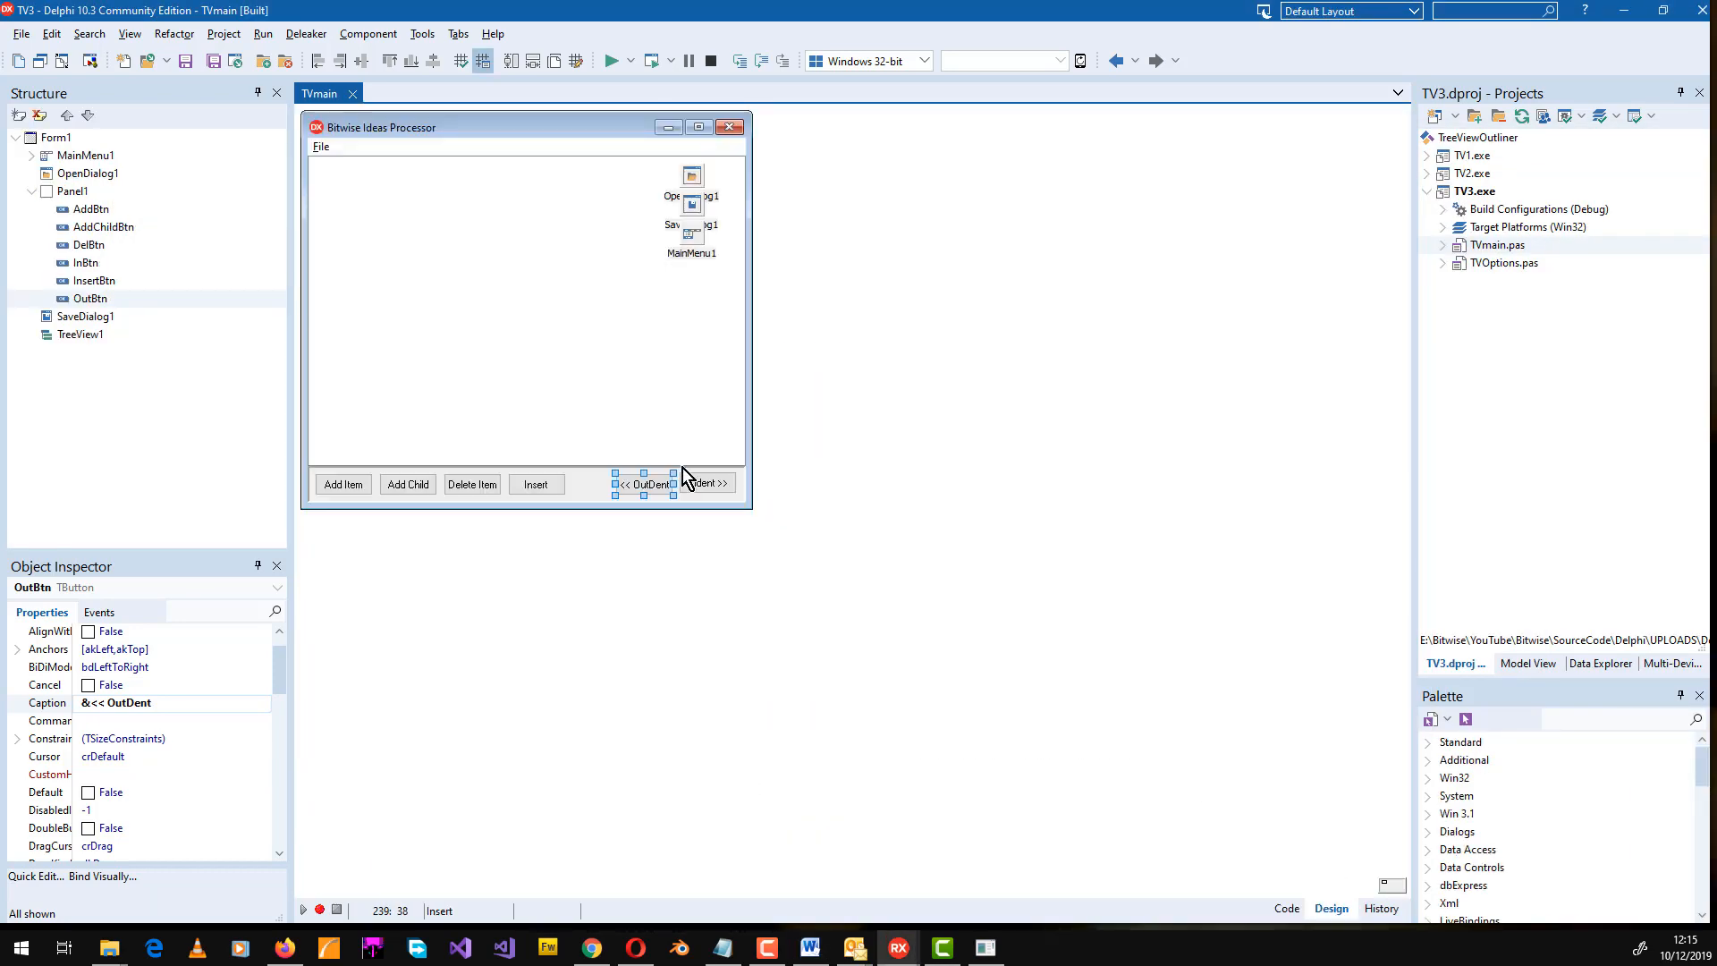
# Show the InBtnClick indent procedure in the code editor.
pyautogui.click(1286, 908)
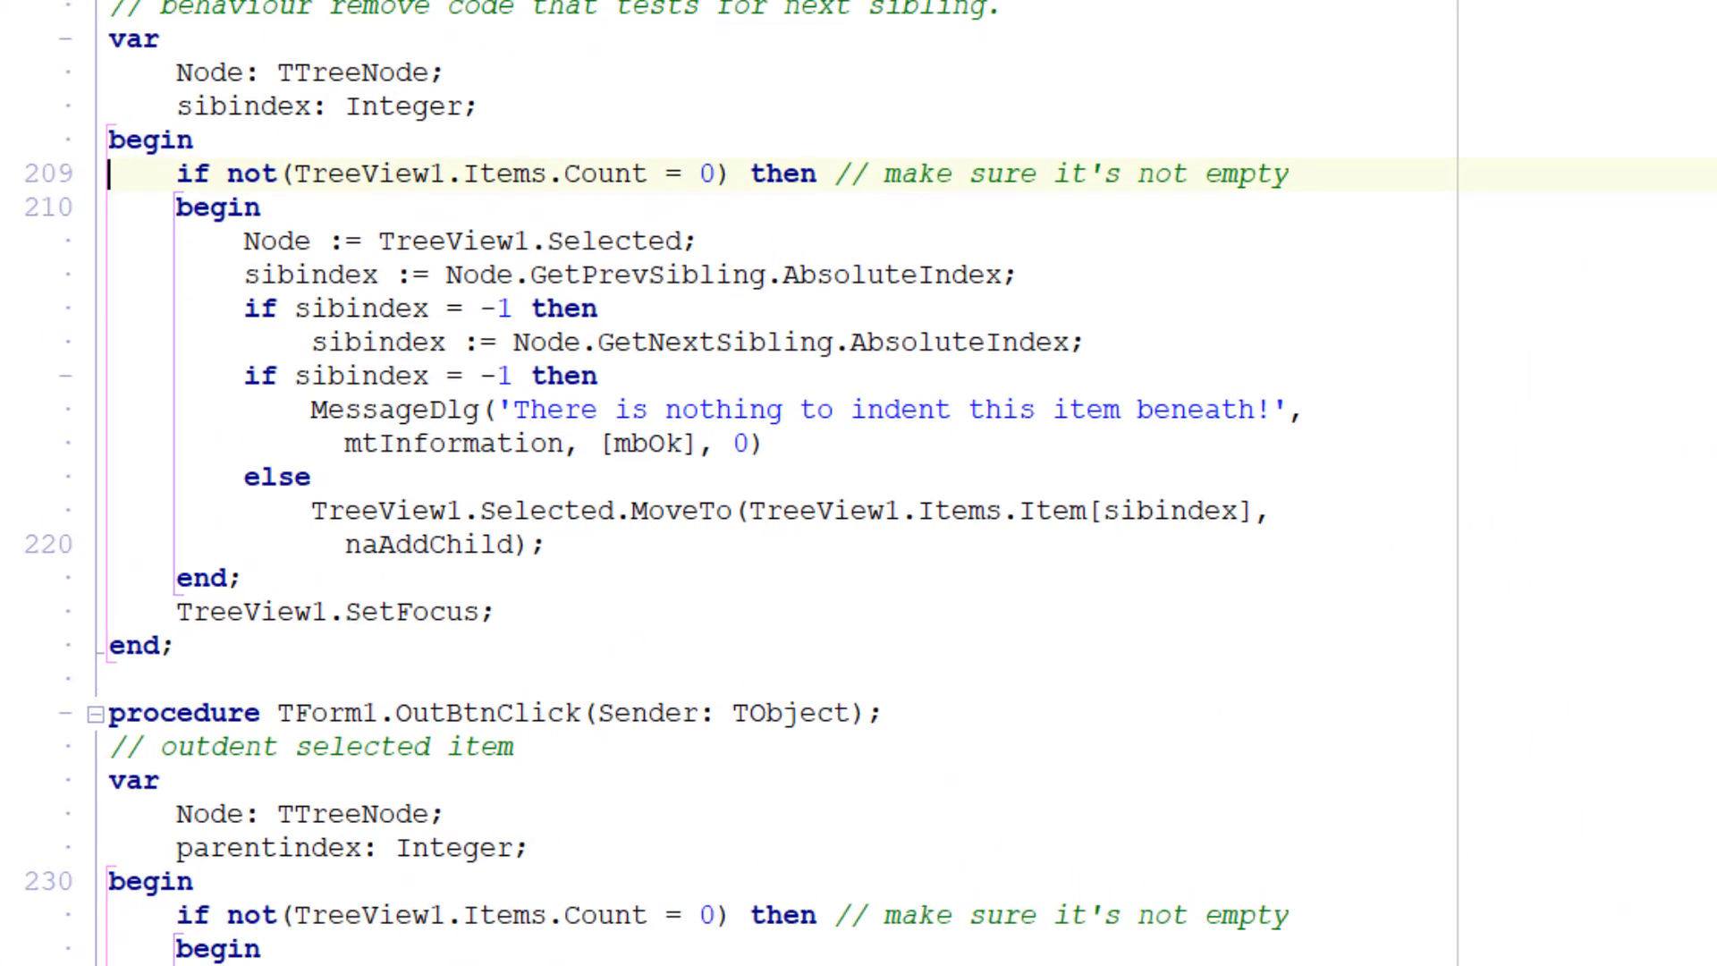
pyautogui.doubleClick(714, 342)
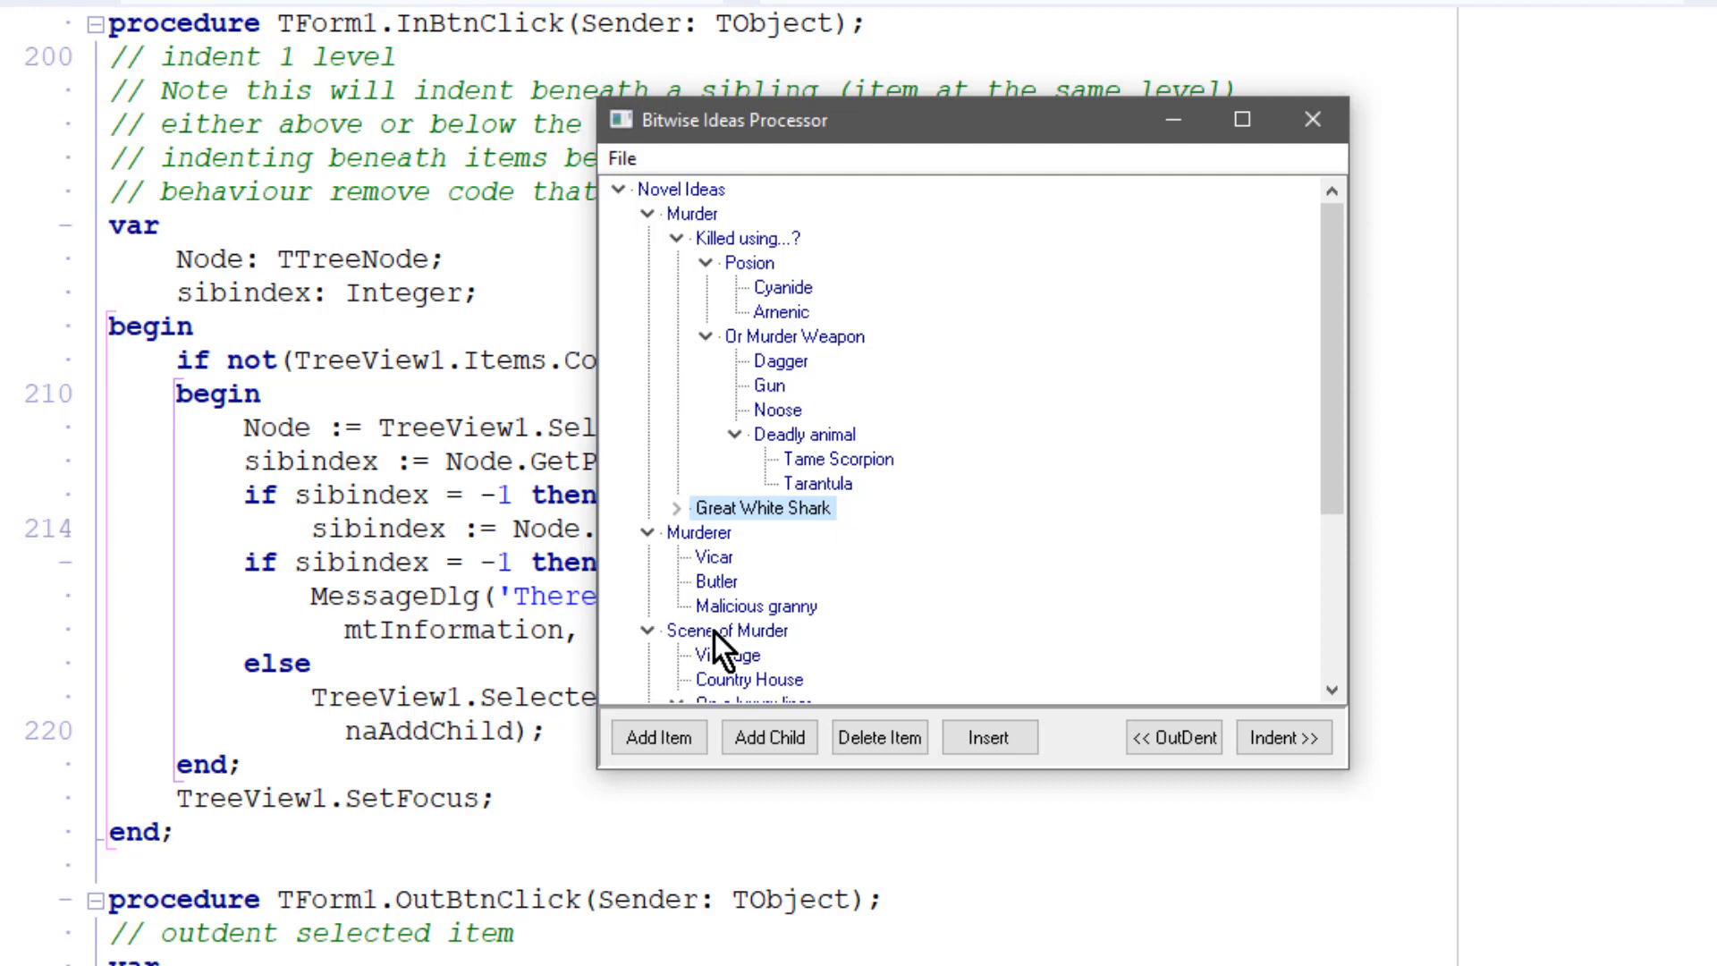
# Drag Scene of Murder onto Great White Shark and expand it to show its places.
pyautogui.click(745, 630)
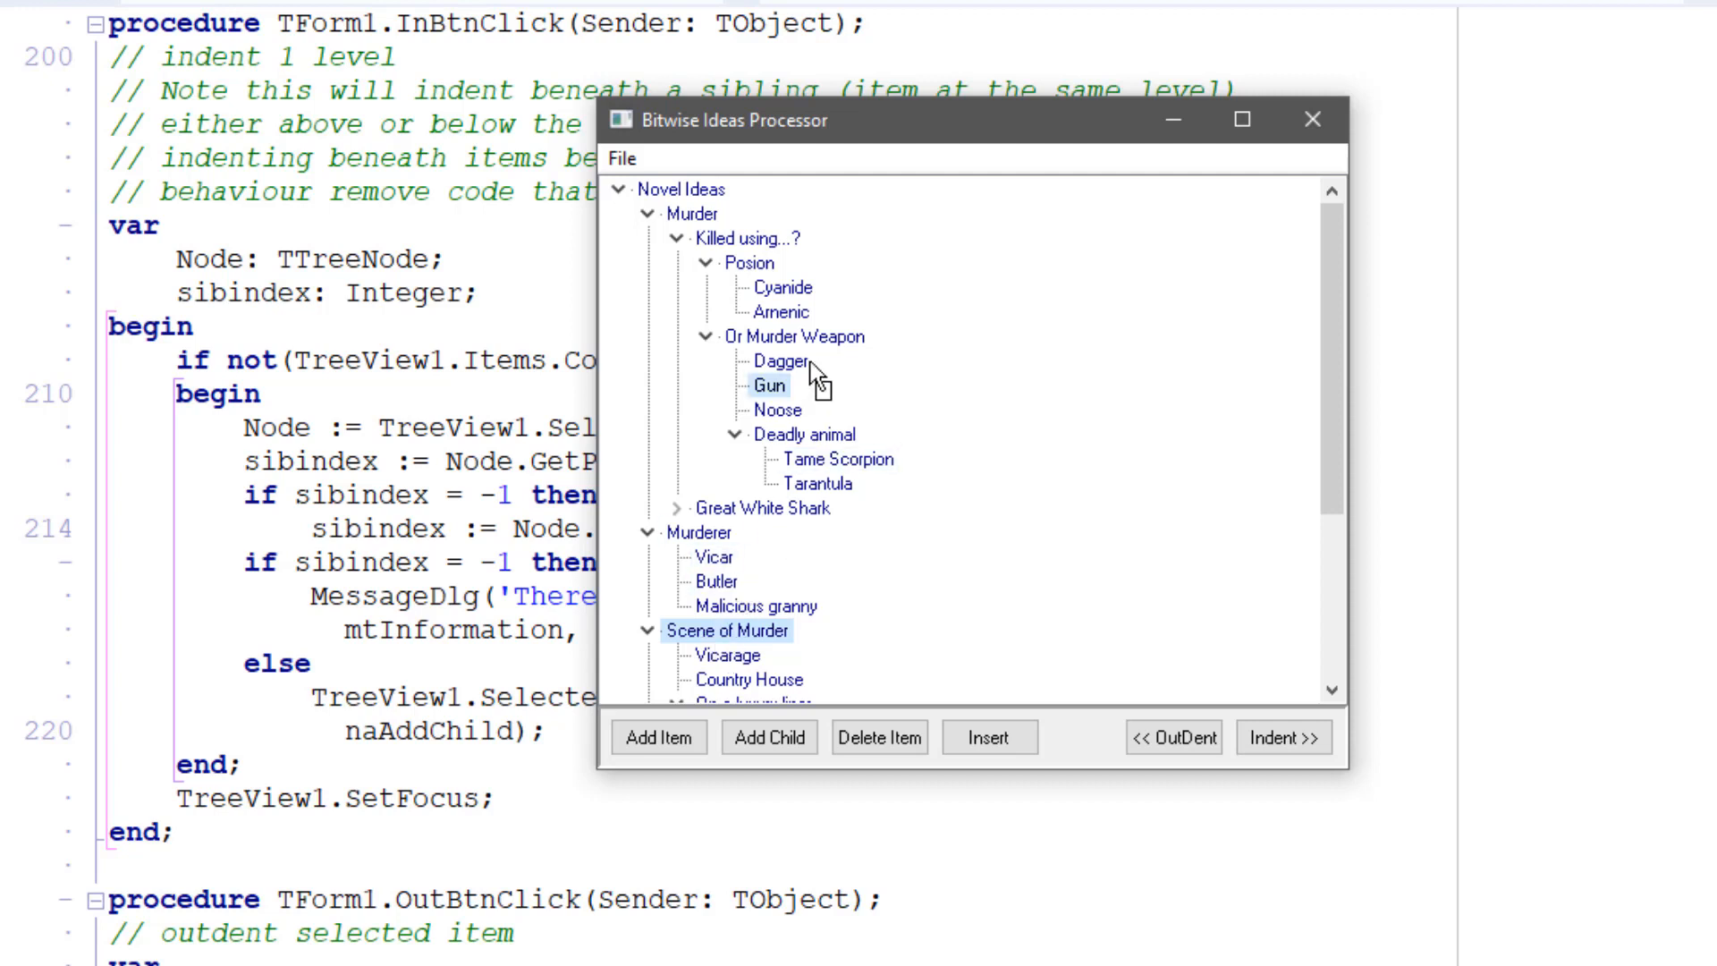
pyautogui.click(756, 509)
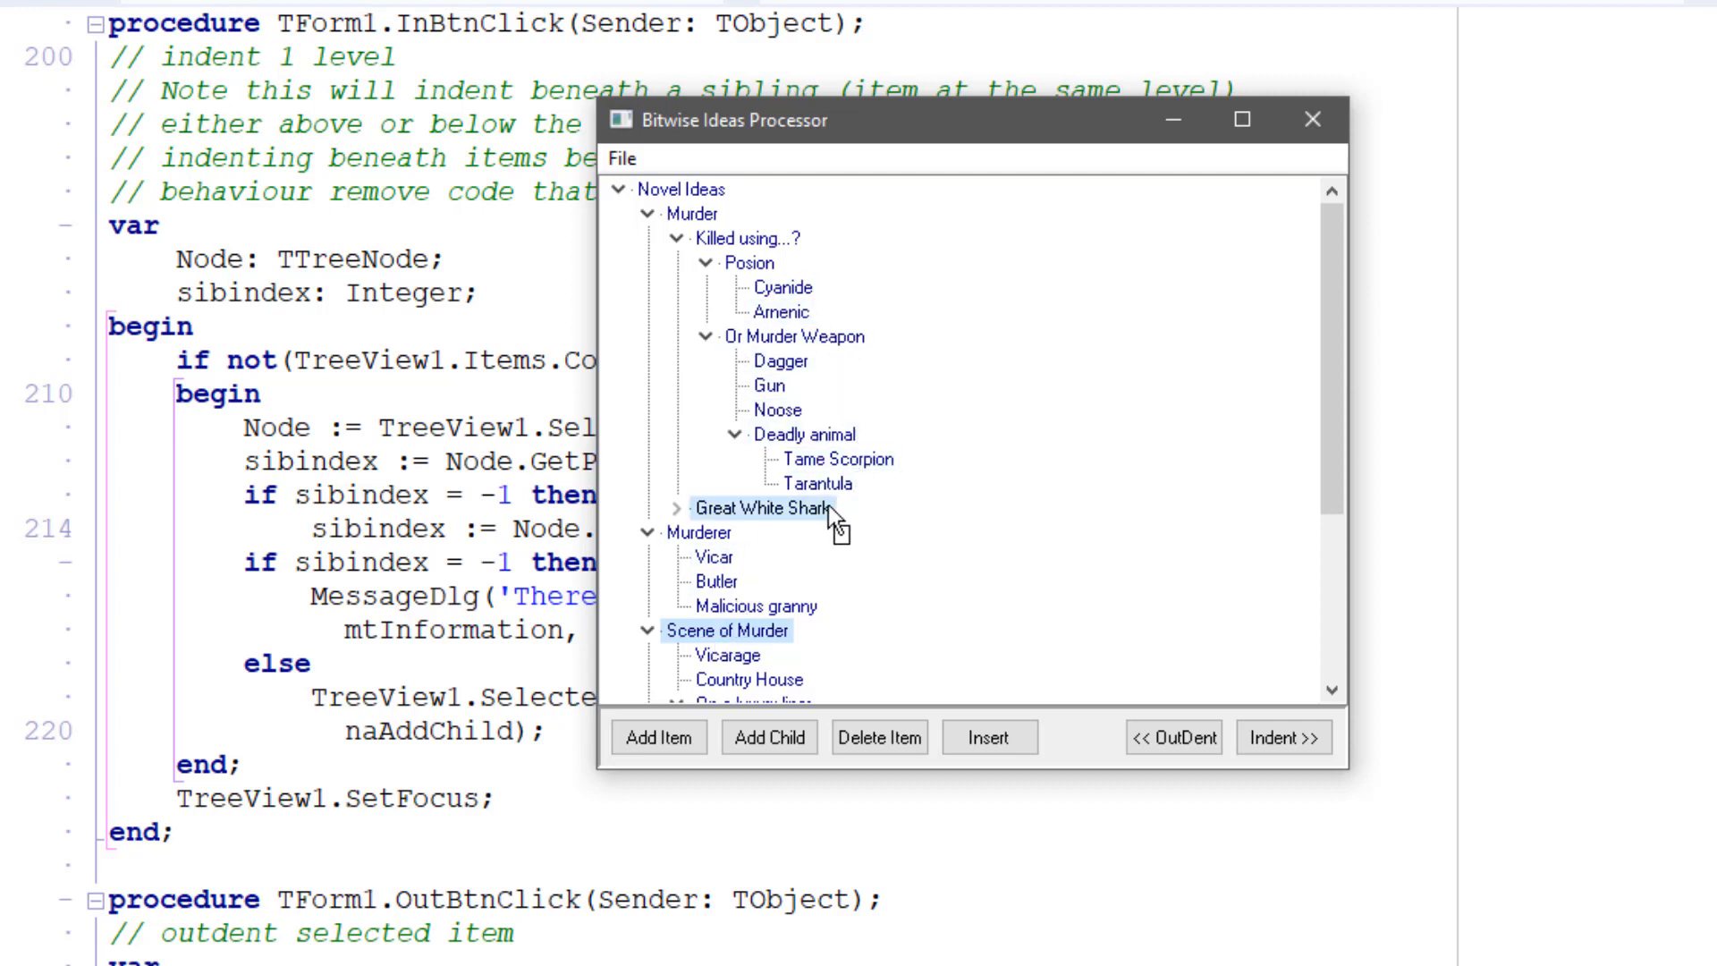
pyautogui.click(679, 508)
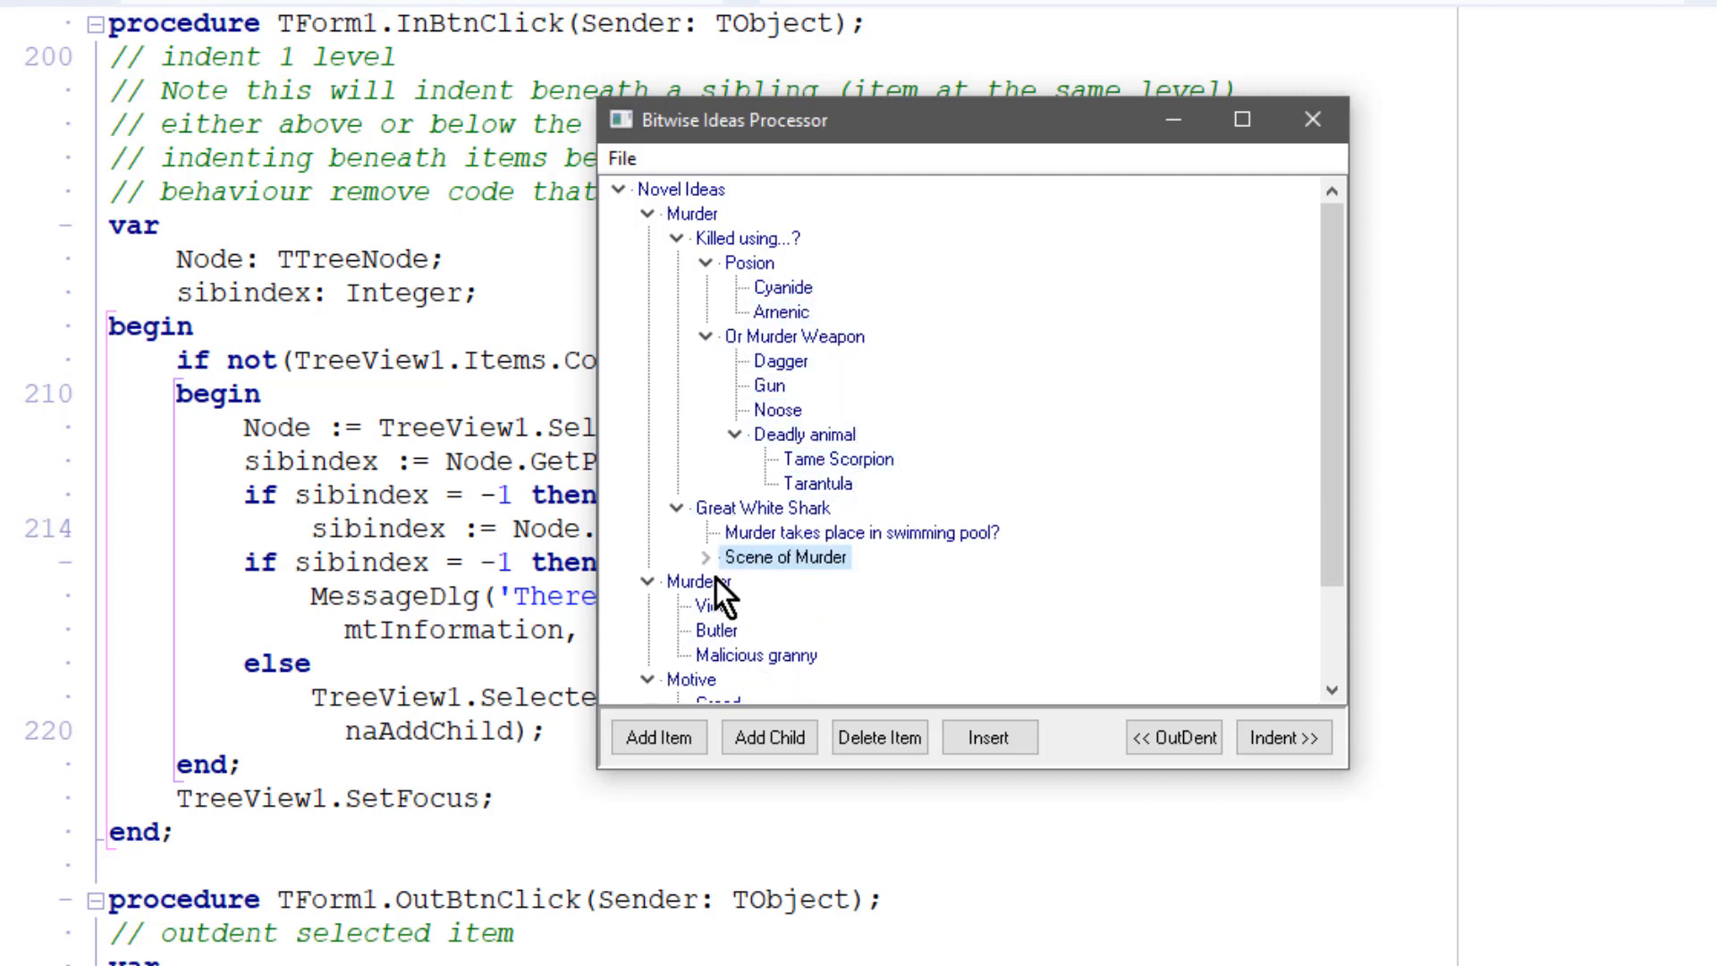
pyautogui.click(709, 556)
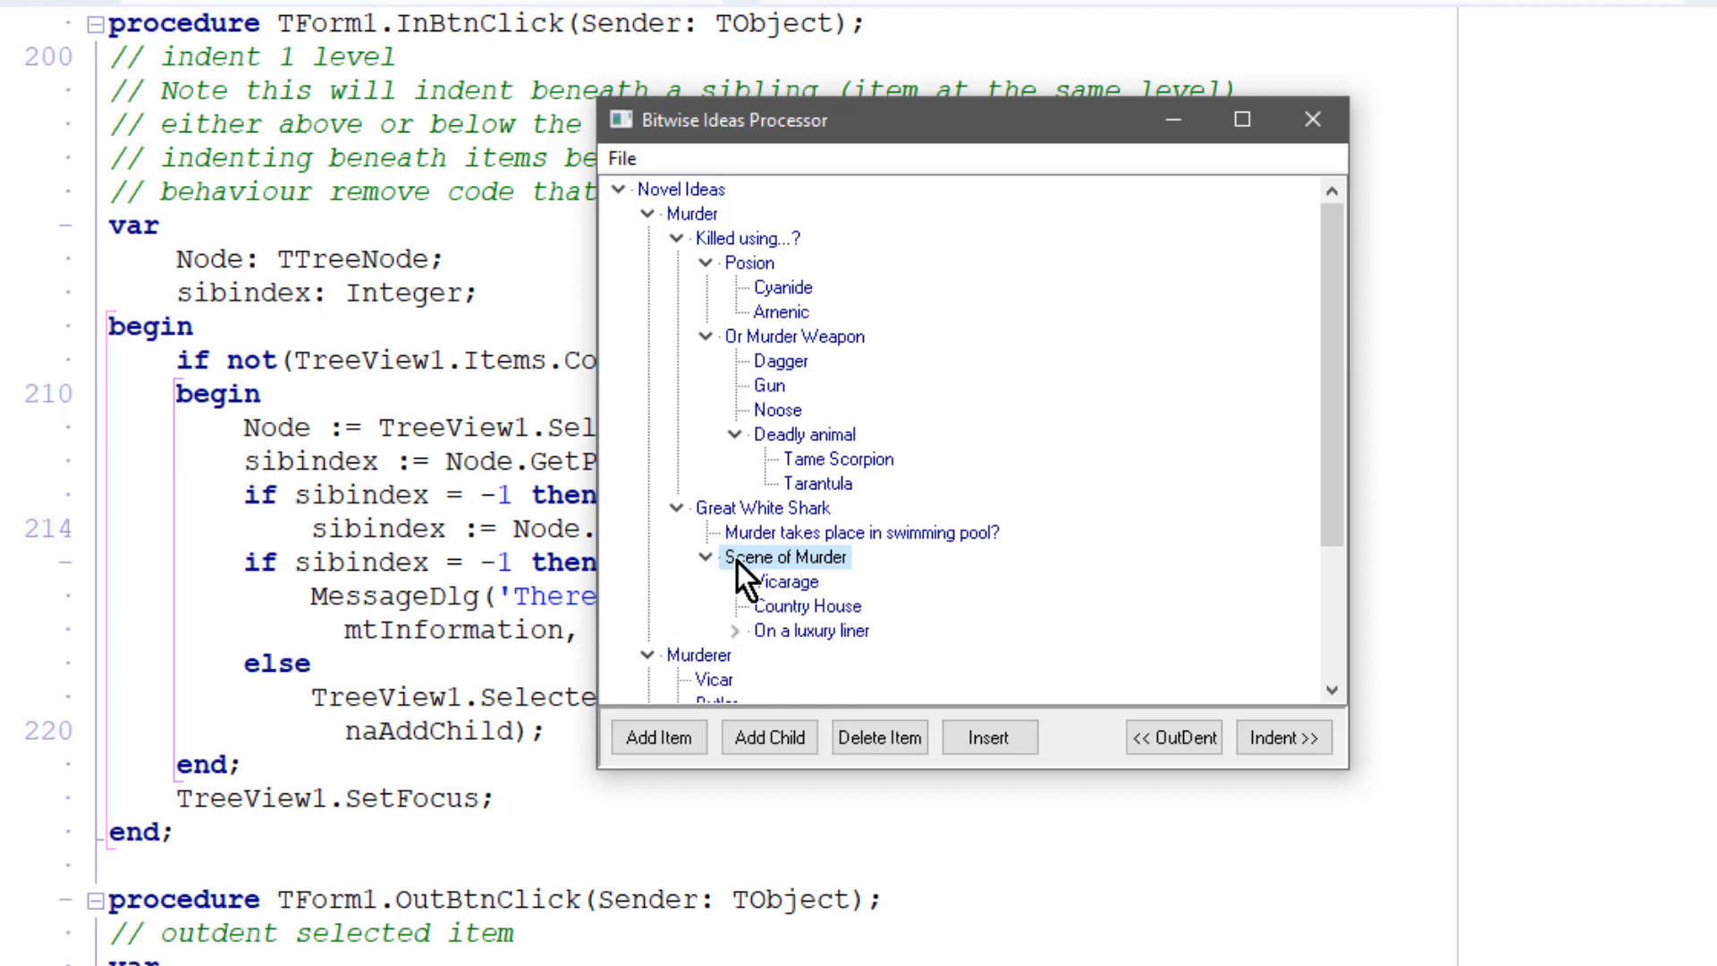